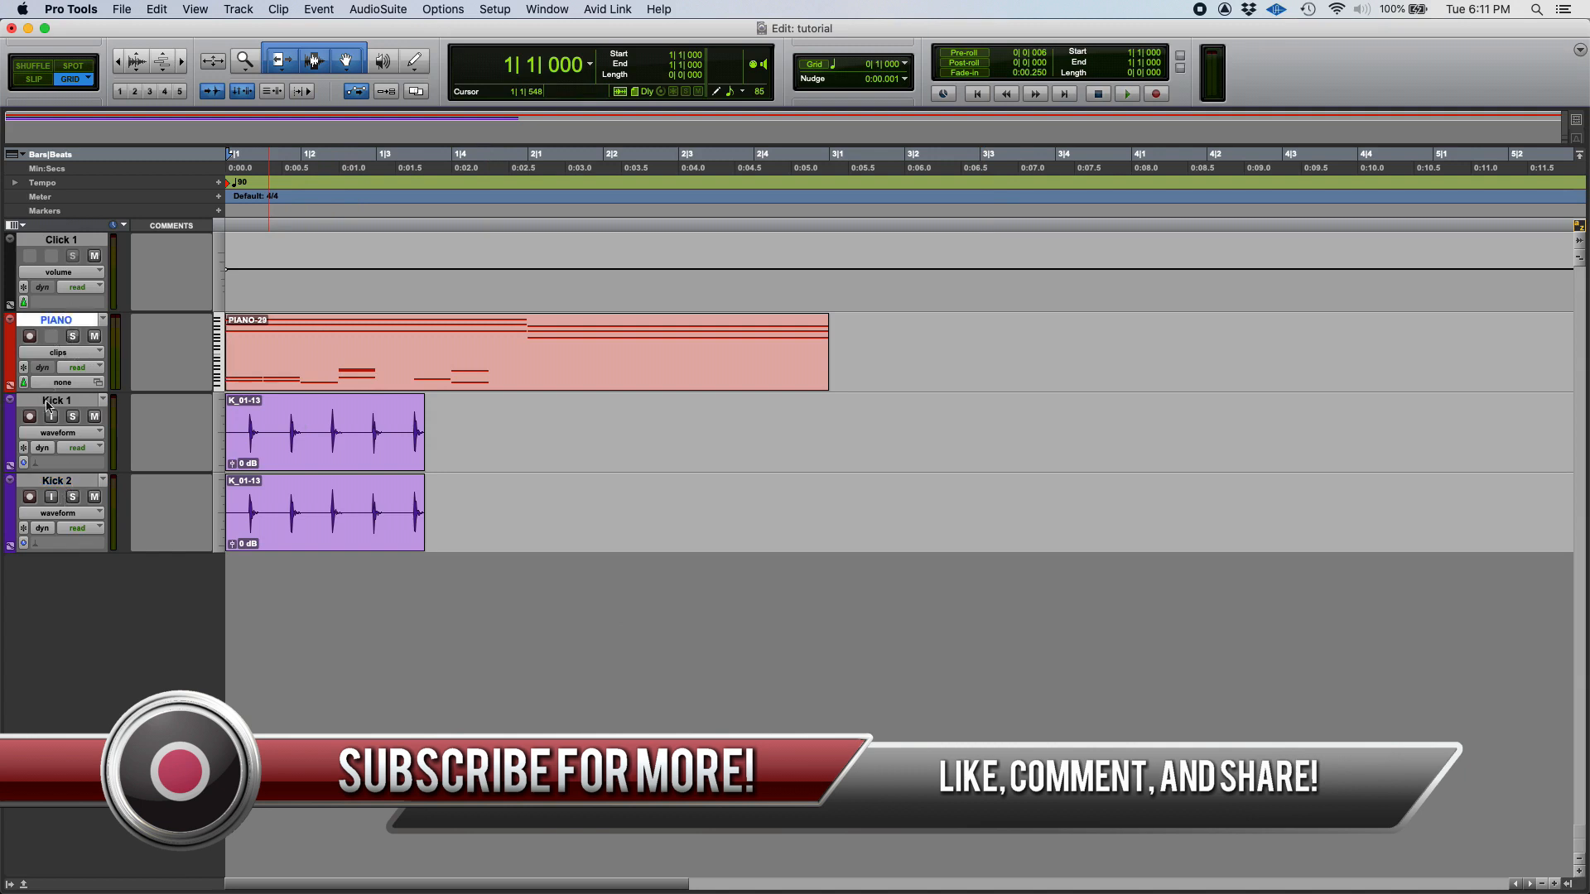
Step: Focus the session and bring up the Event menu's Time Operations commands
click(60, 399)
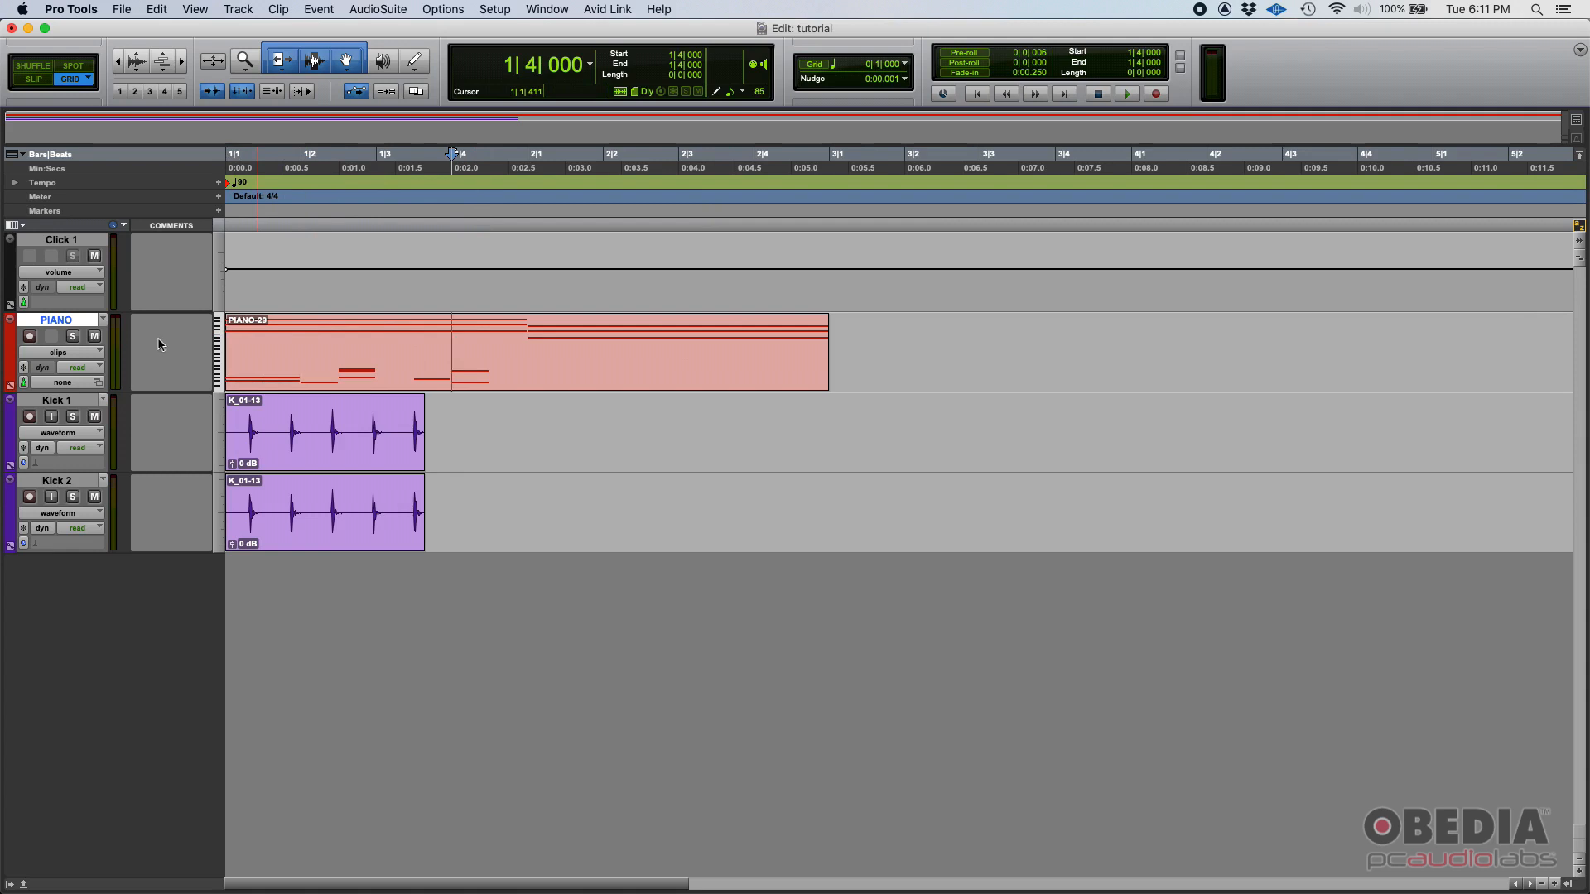
mouse_move(163, 344)
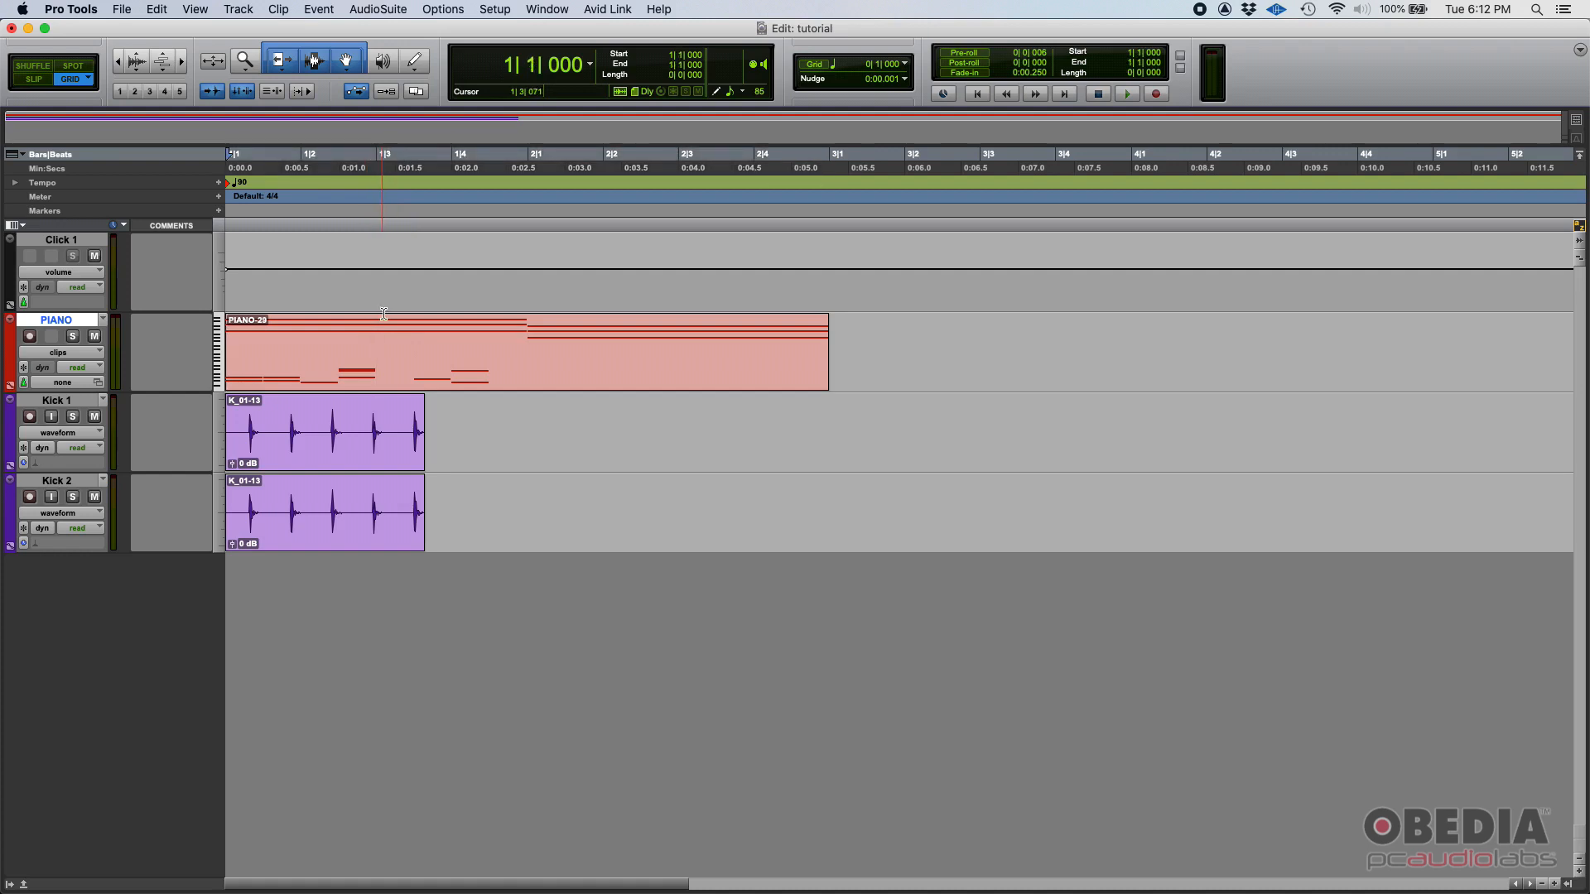
click(318, 8)
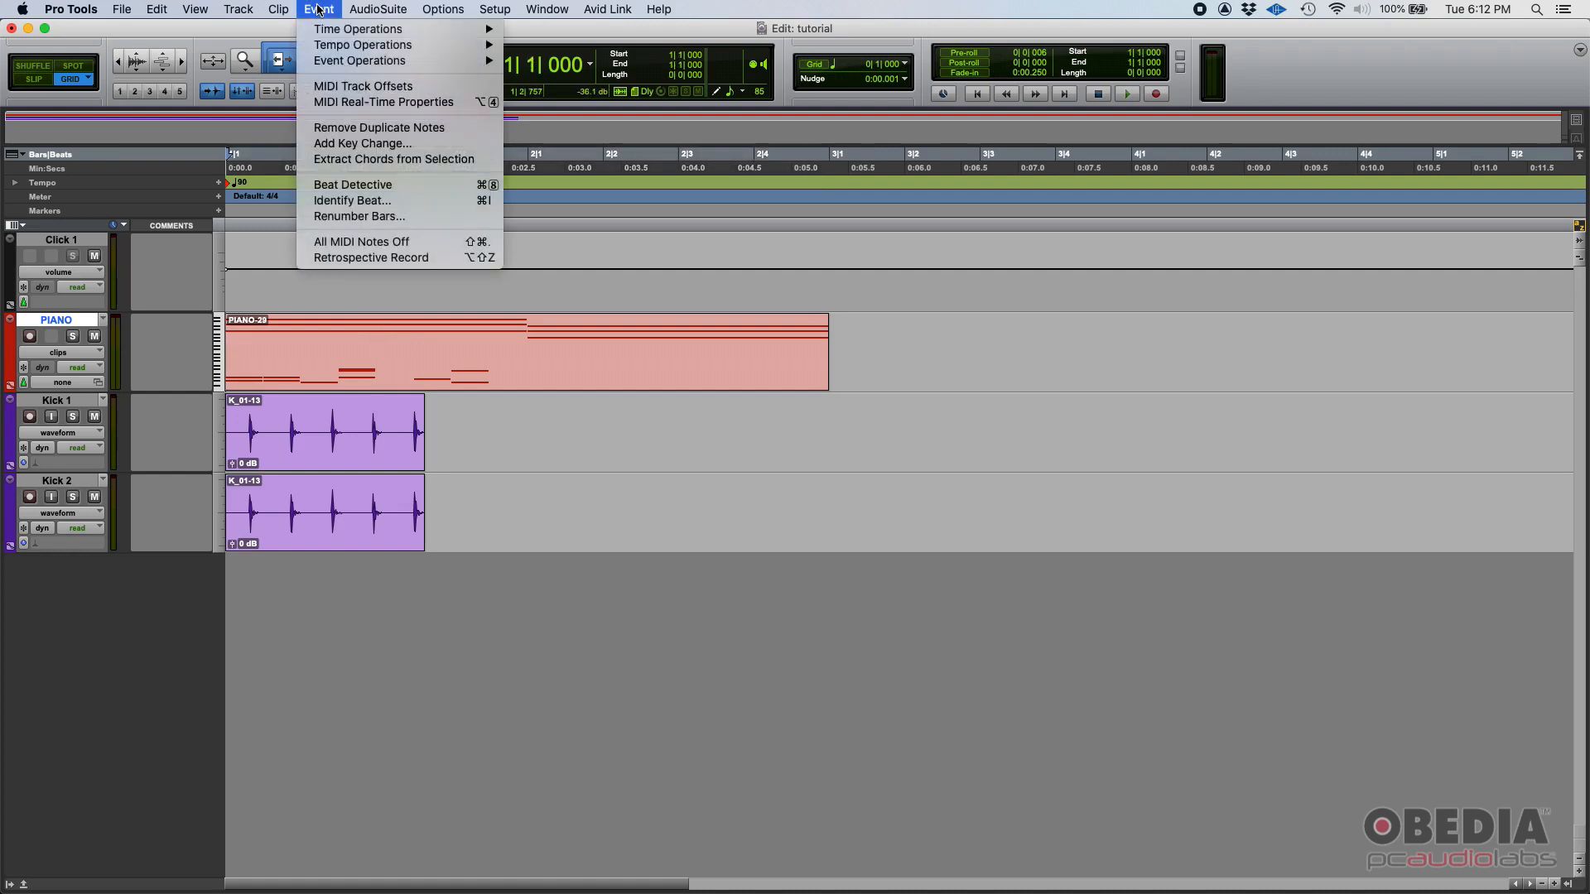
mouse_move(351, 30)
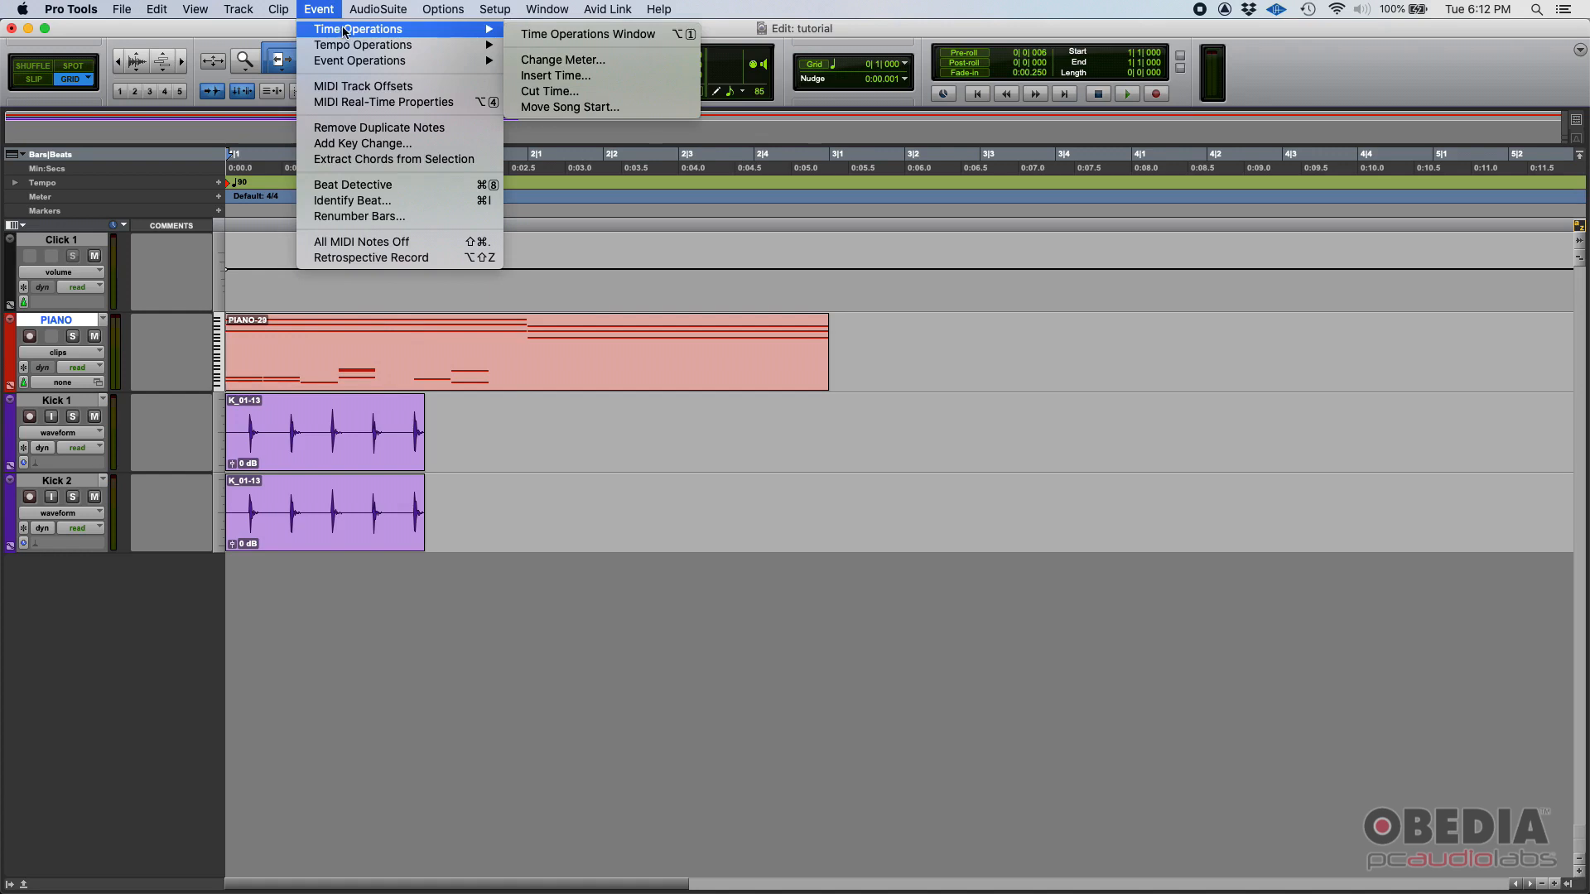
mouse_move(570, 106)
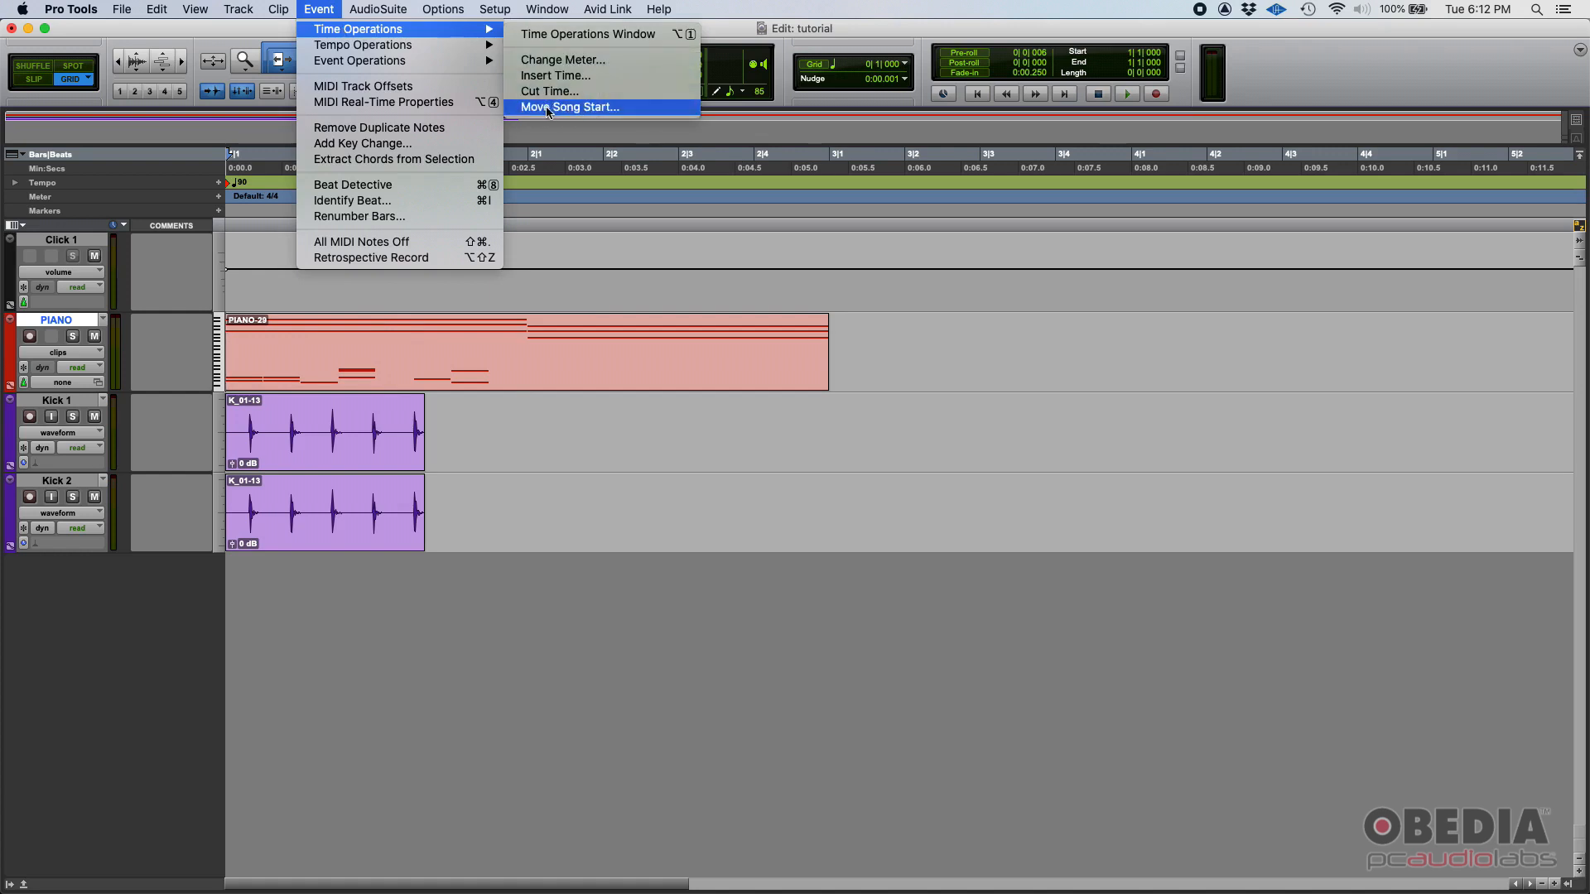
Step: Set Move Song Start to bar 2, renumbering the song start as bar 1
click(569, 106)
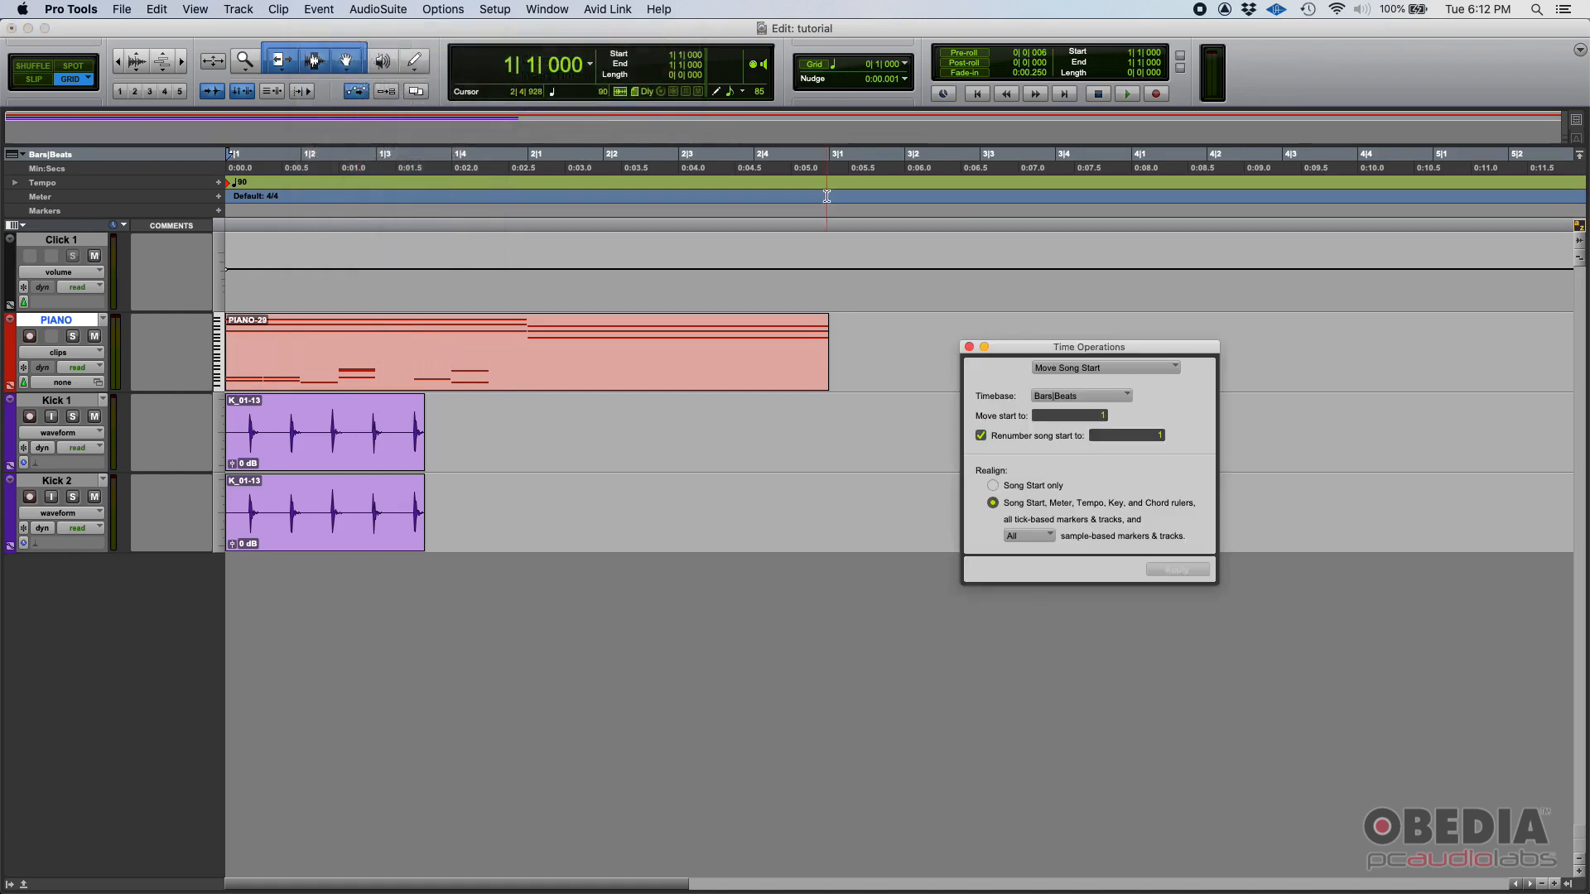
drag(1088, 346, 972, 300)
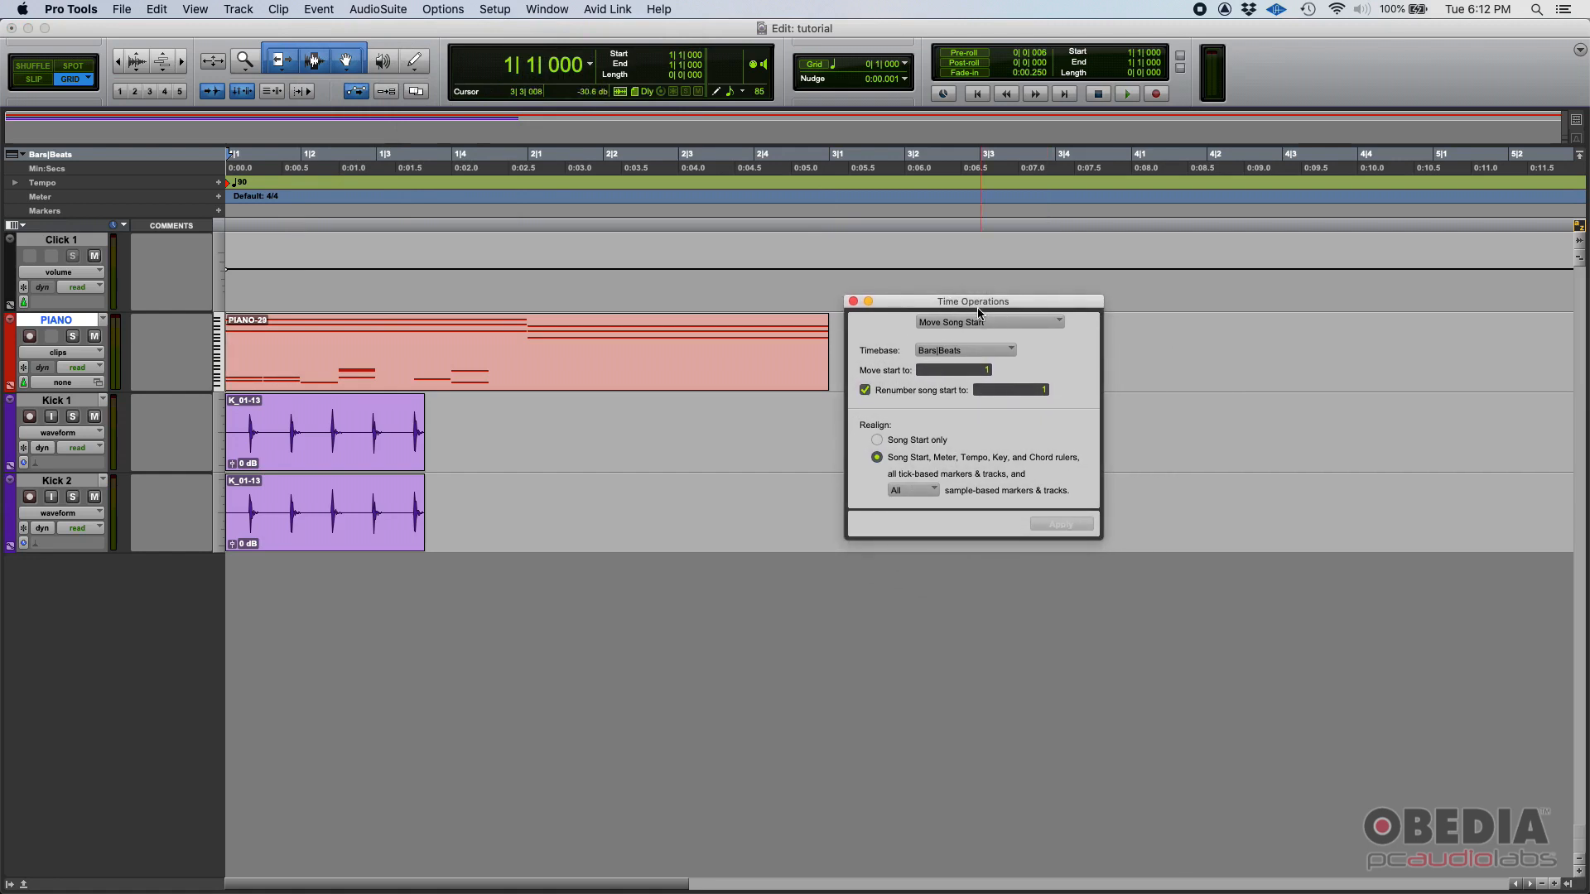
mouse_move(995, 325)
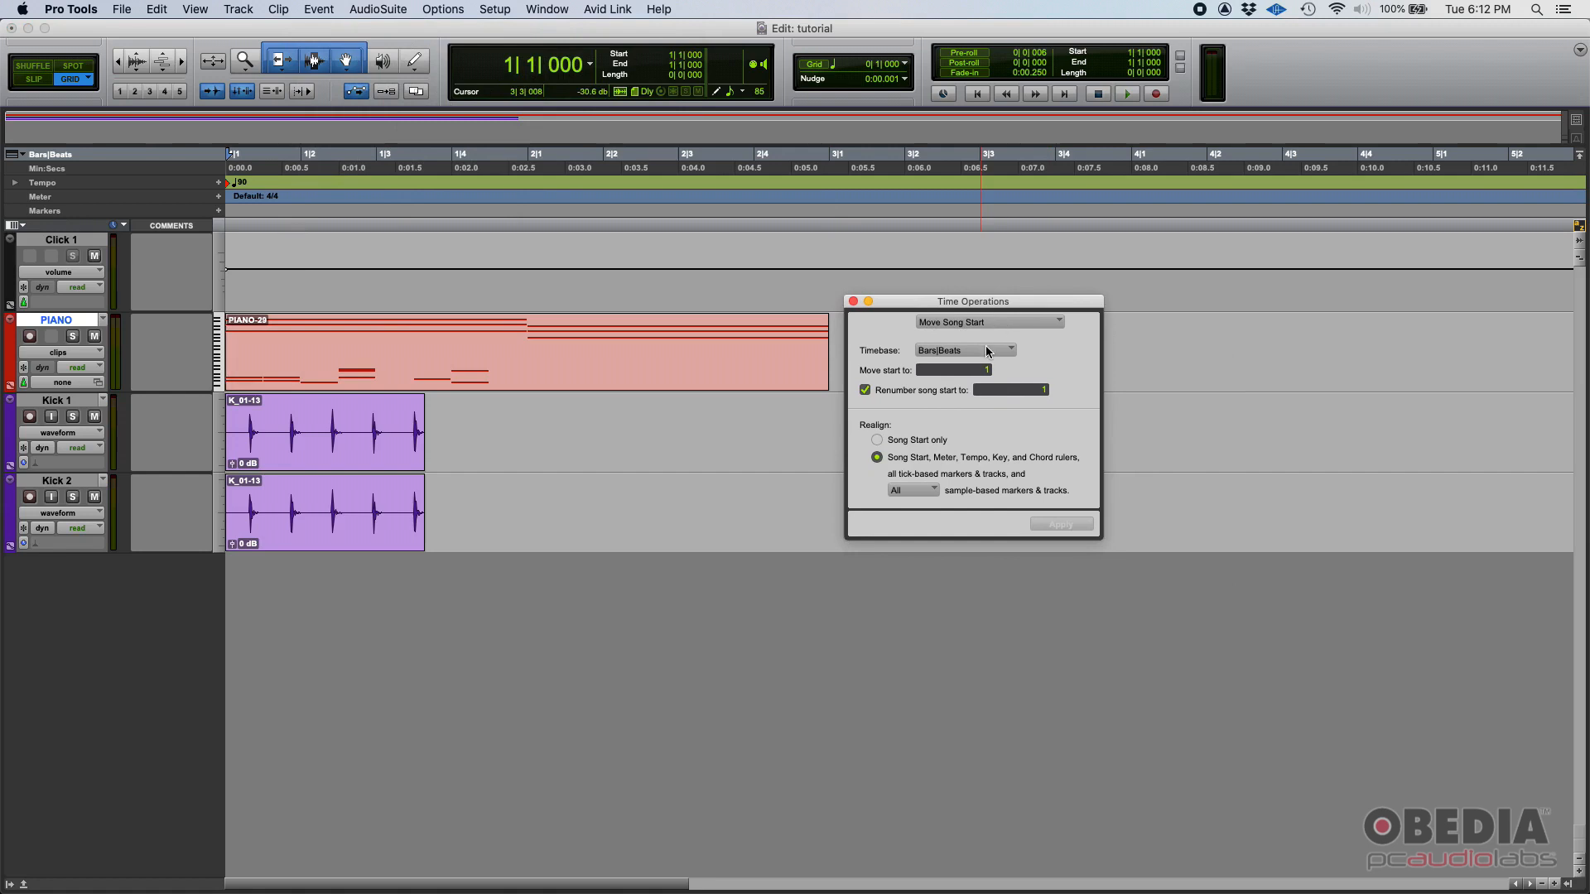
mouse_move(975, 353)
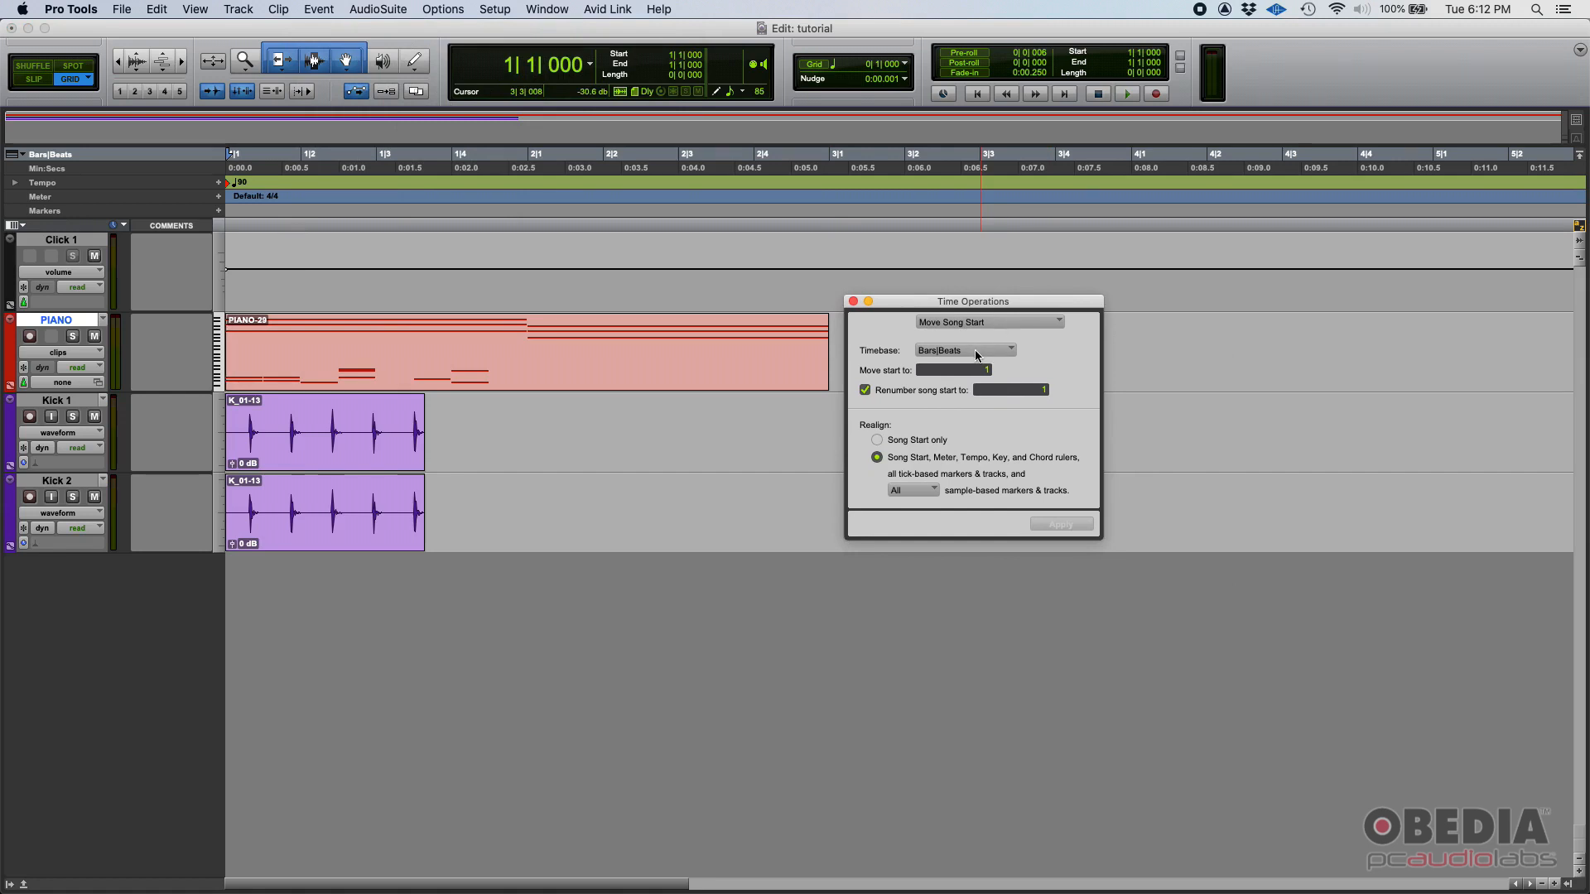
mouse_move(974, 358)
text(2)
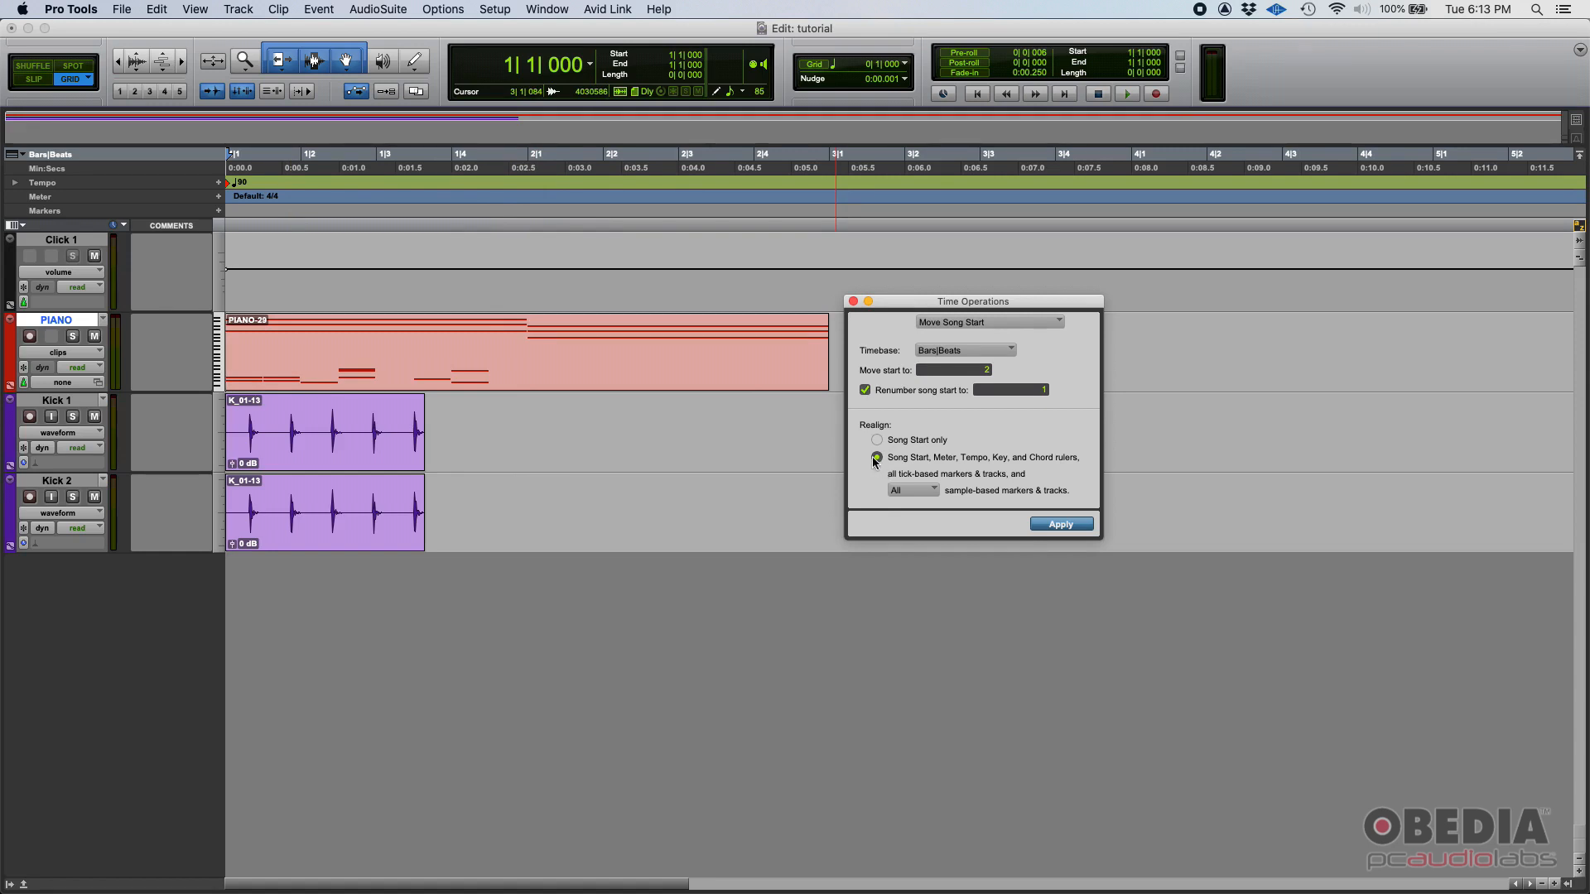
click(876, 457)
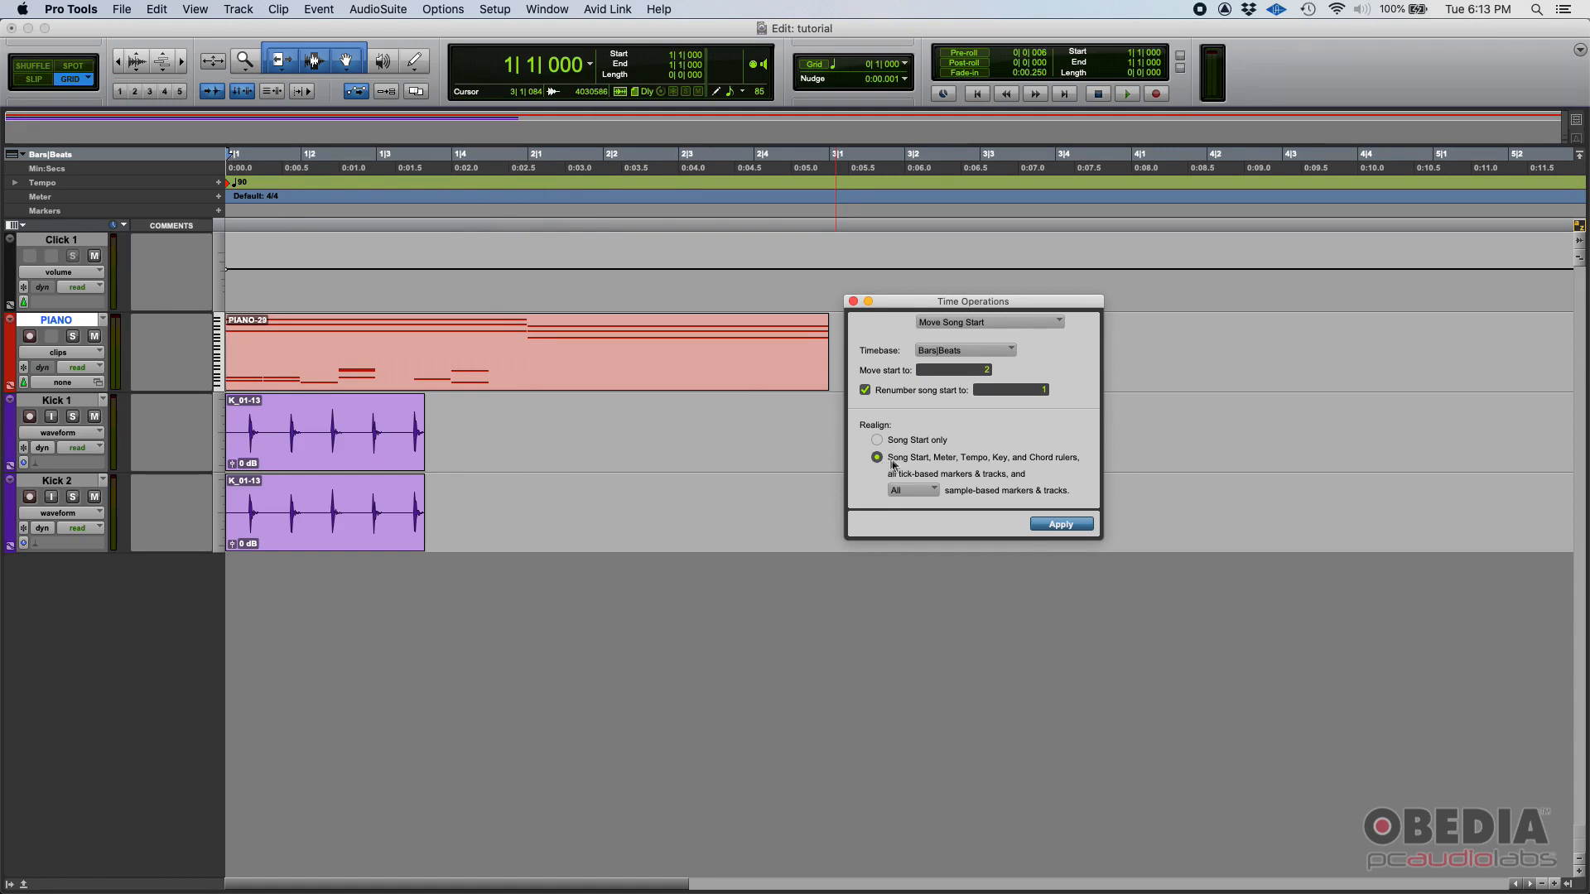
mouse_move(1069, 461)
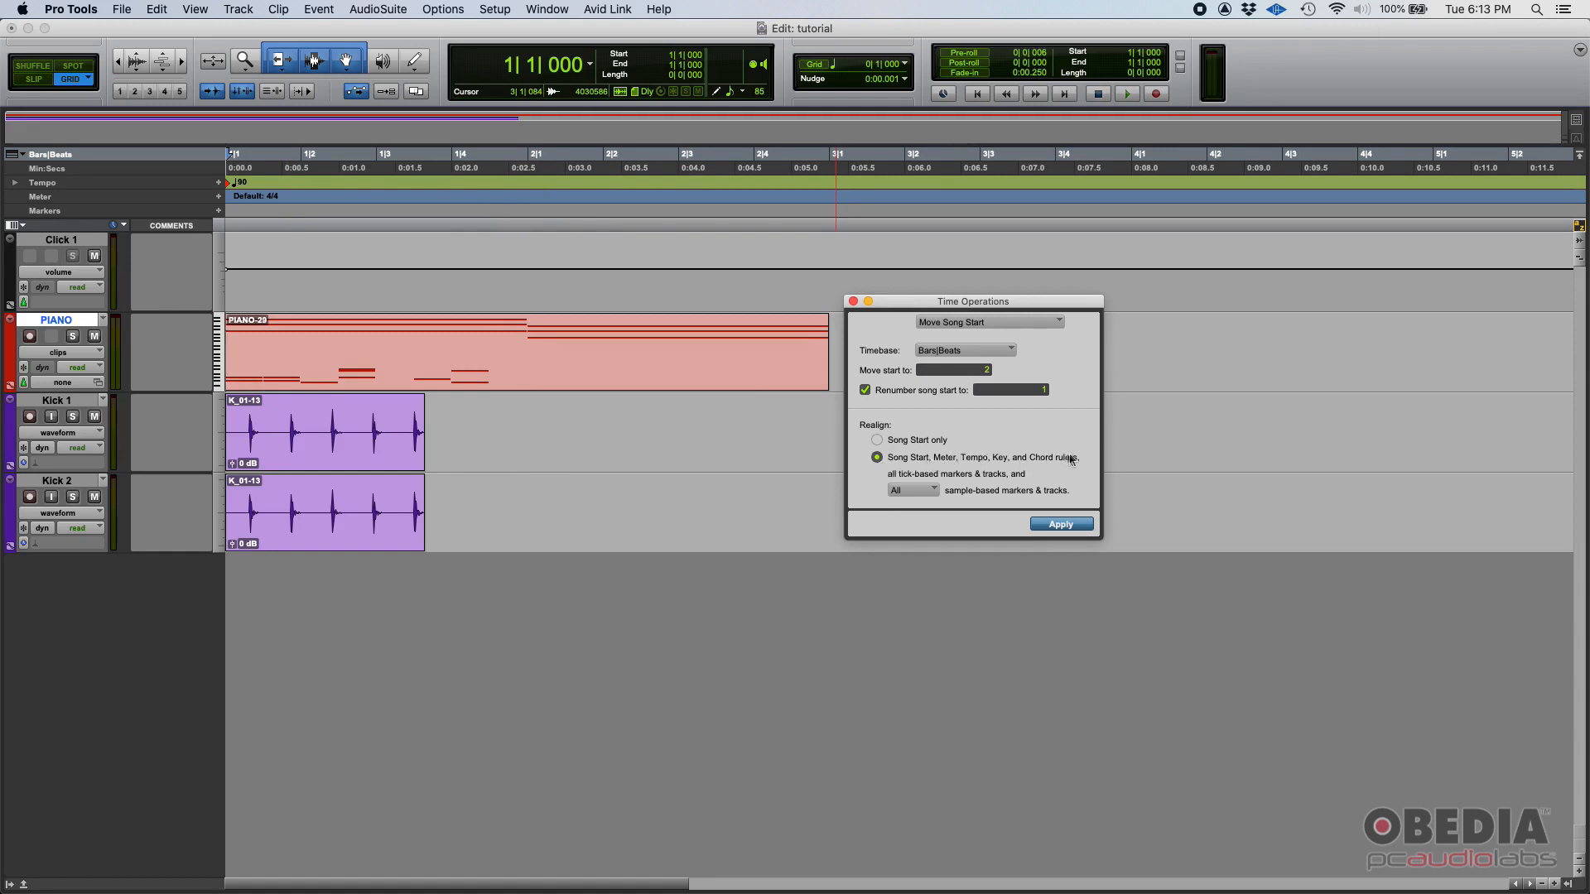
mouse_move(1006, 495)
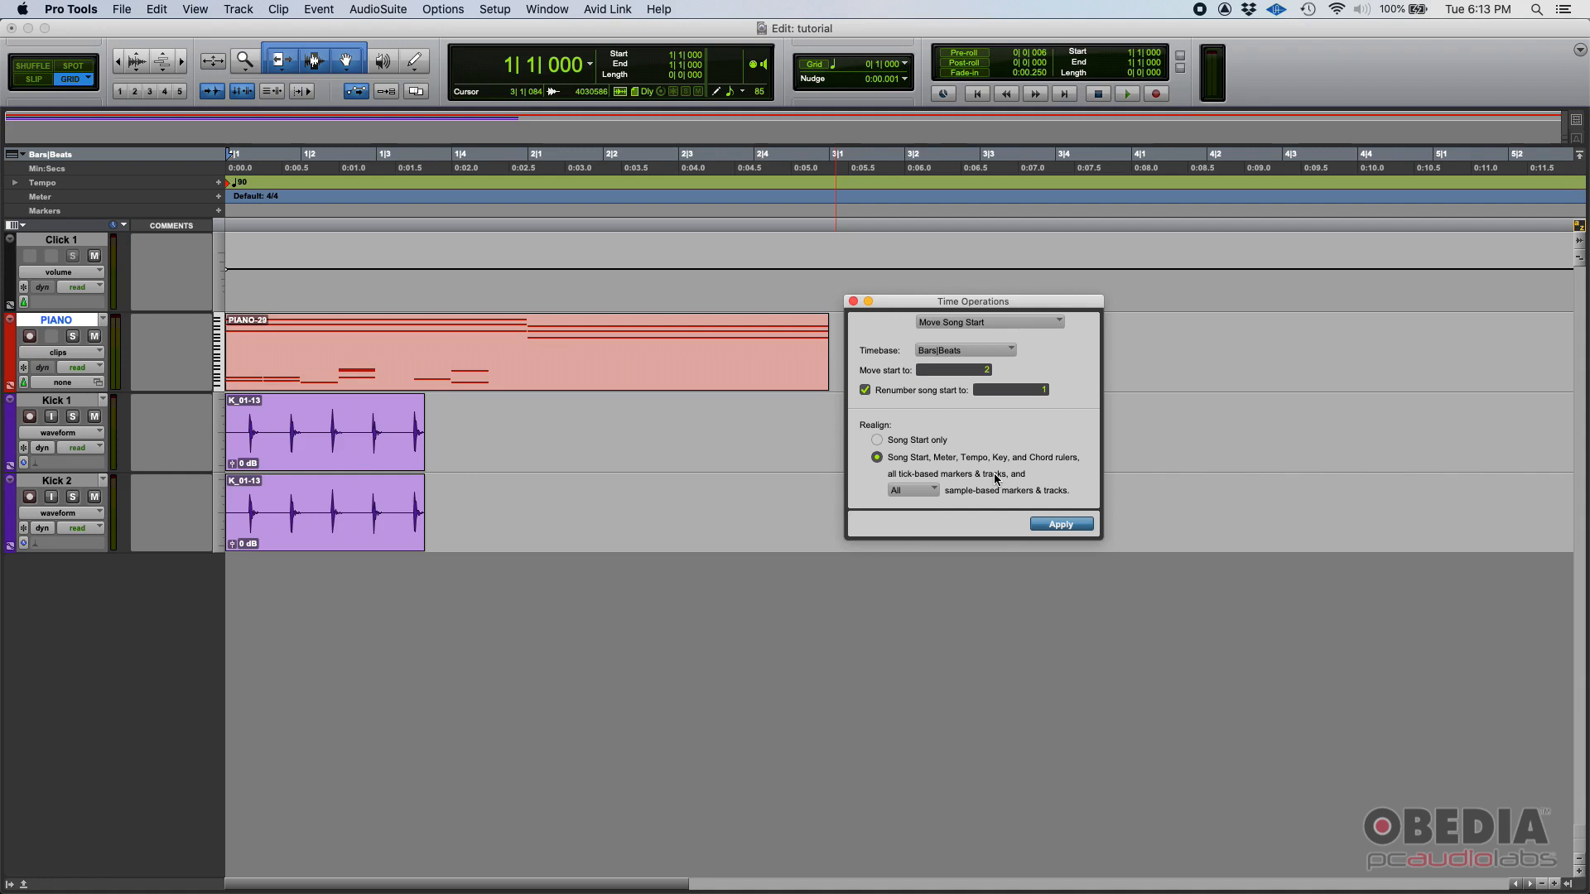
mouse_move(993, 484)
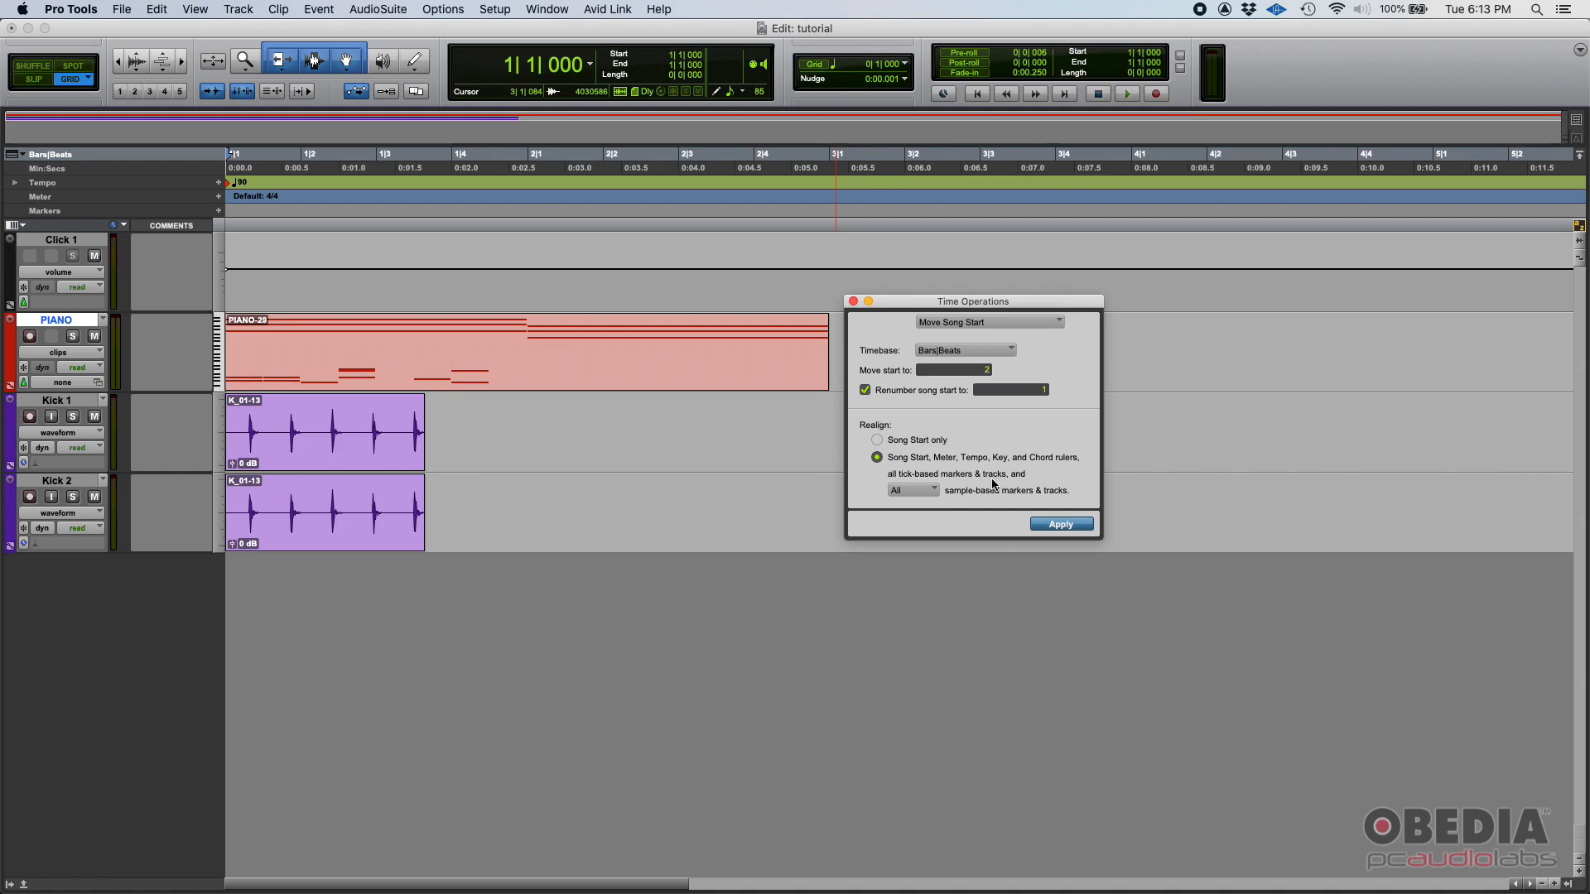
mouse_move(1050, 467)
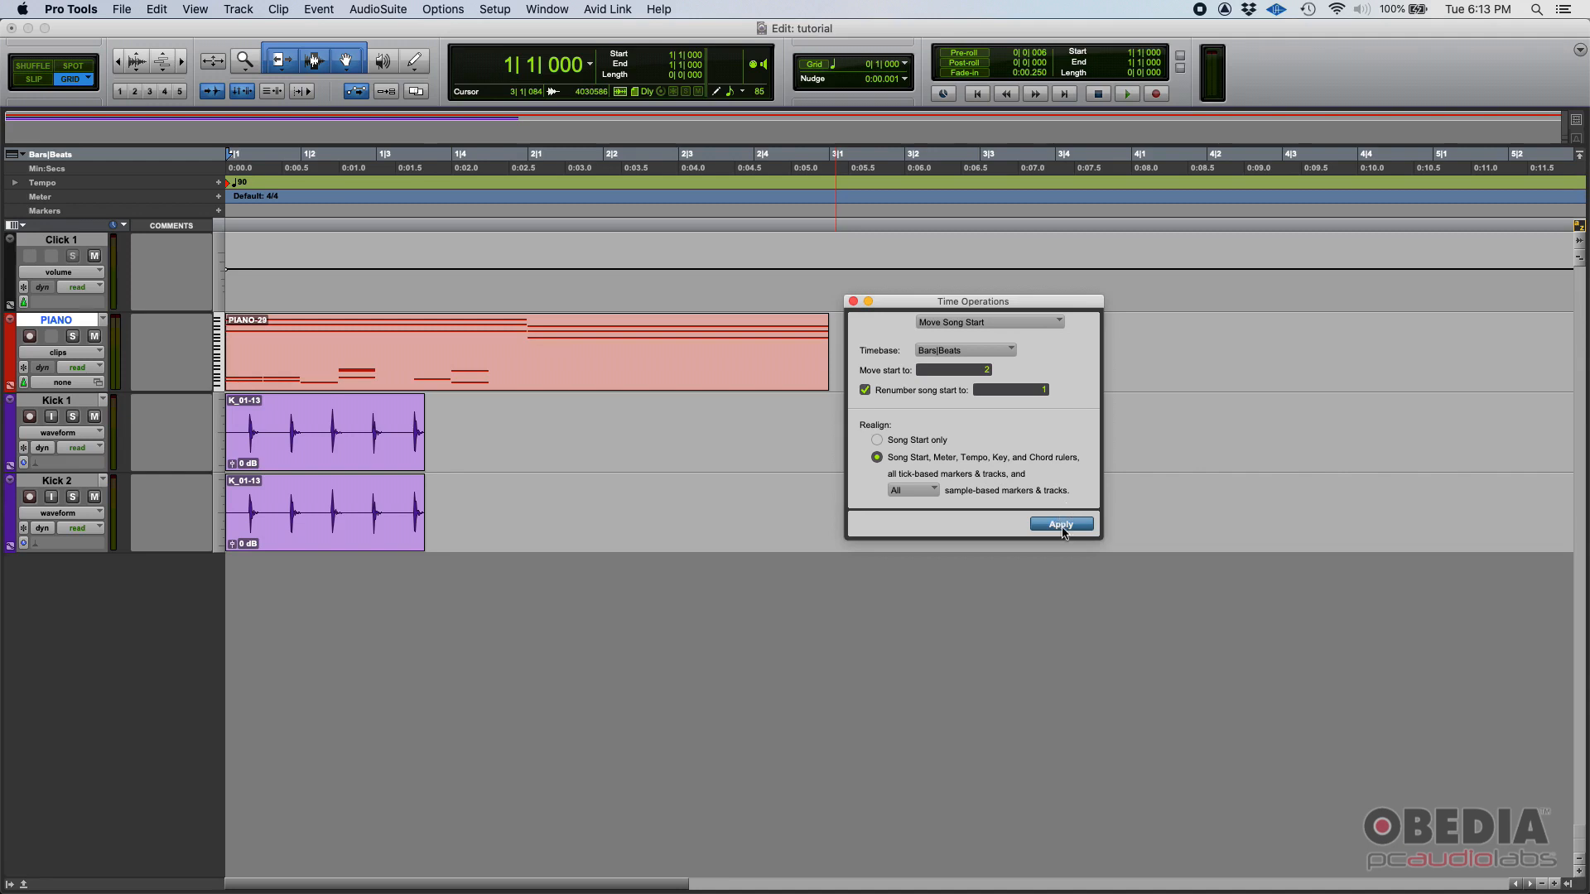
Step: Apply the song start move so all clips, tempo and meter begin at bar 1
click(1061, 524)
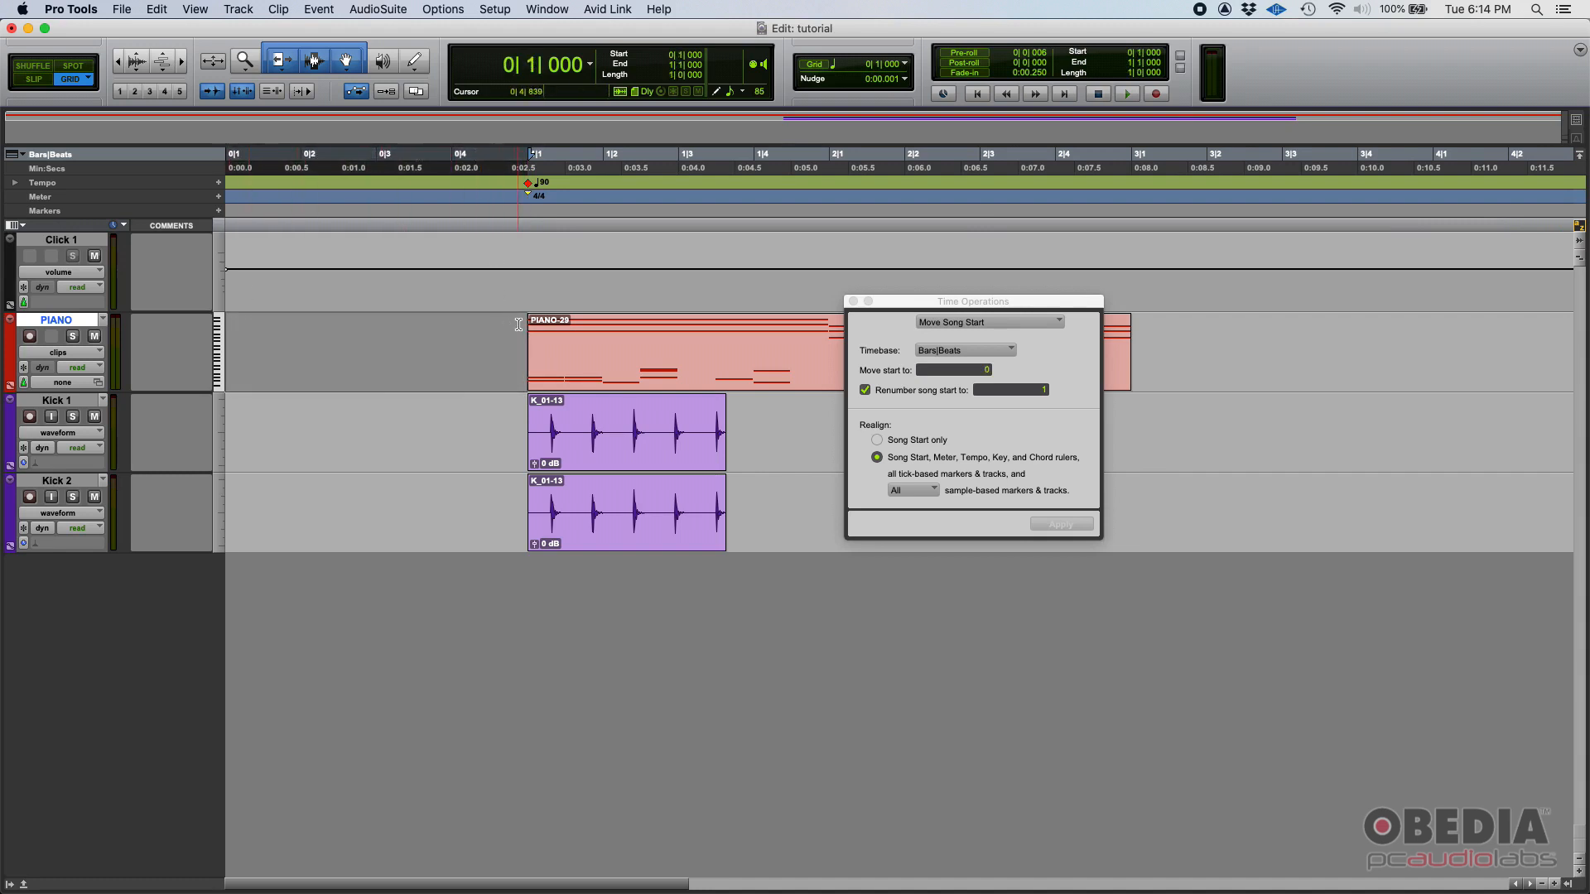
mouse_move(490, 344)
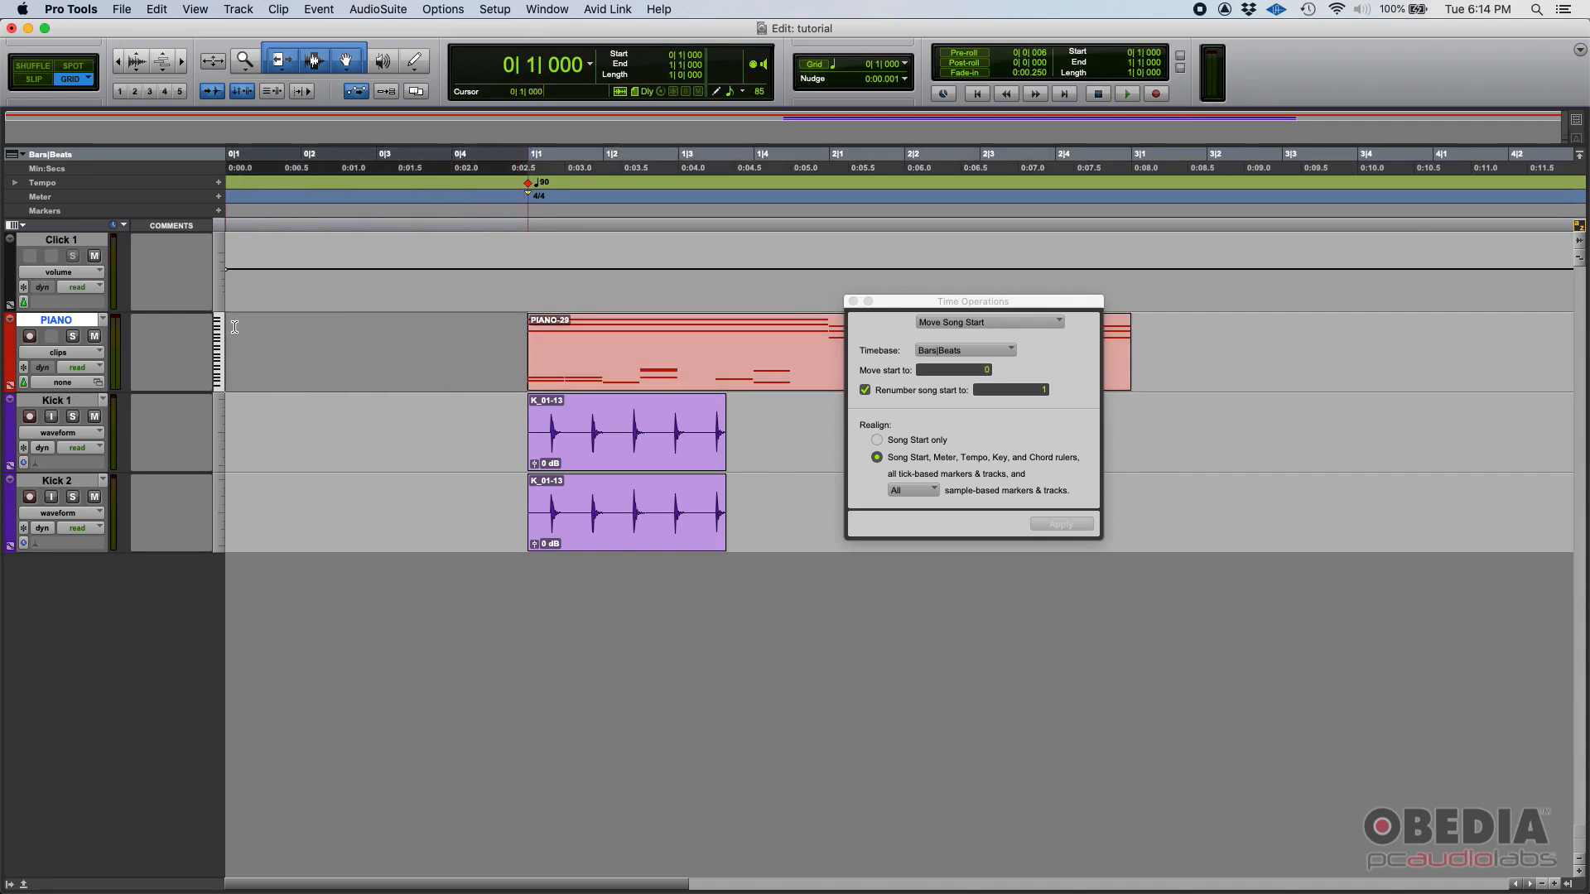
drag(972, 302, 1174, 311)
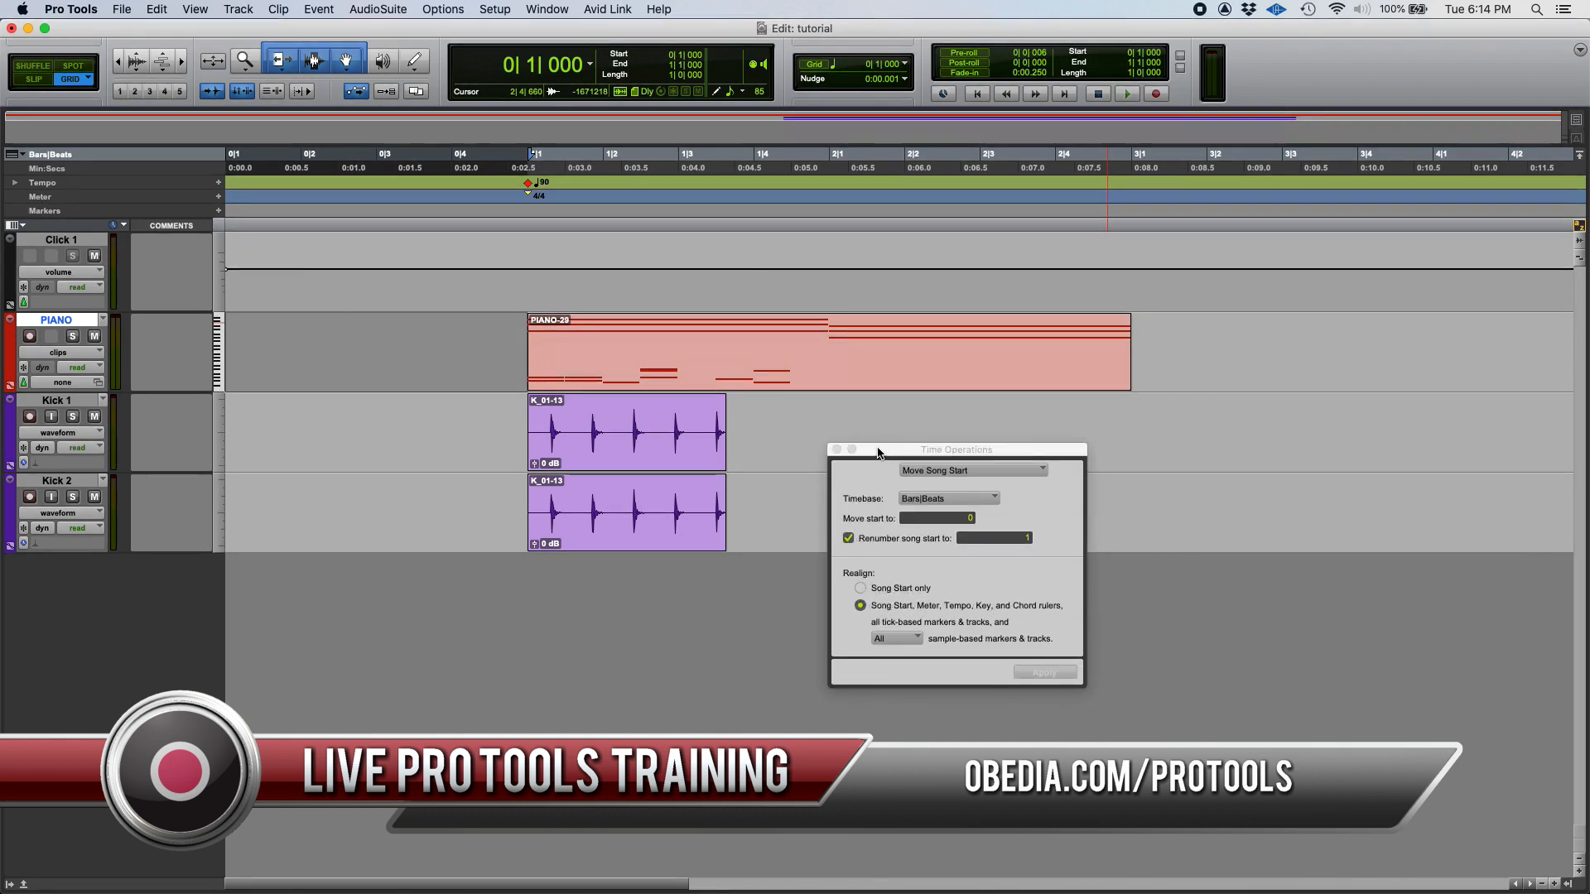
mouse_move(918, 444)
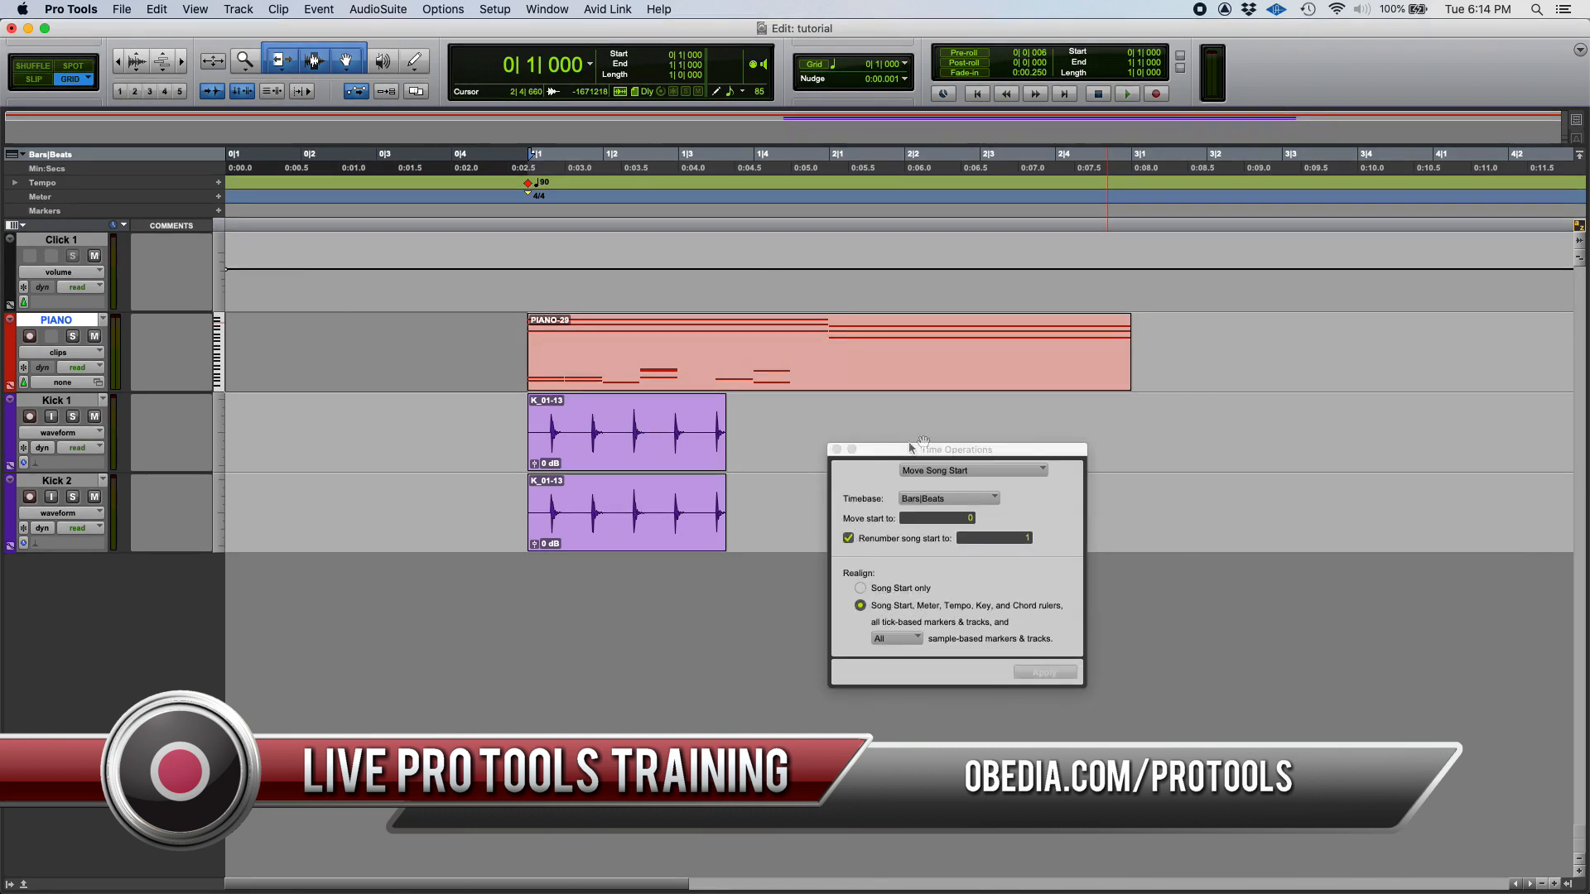